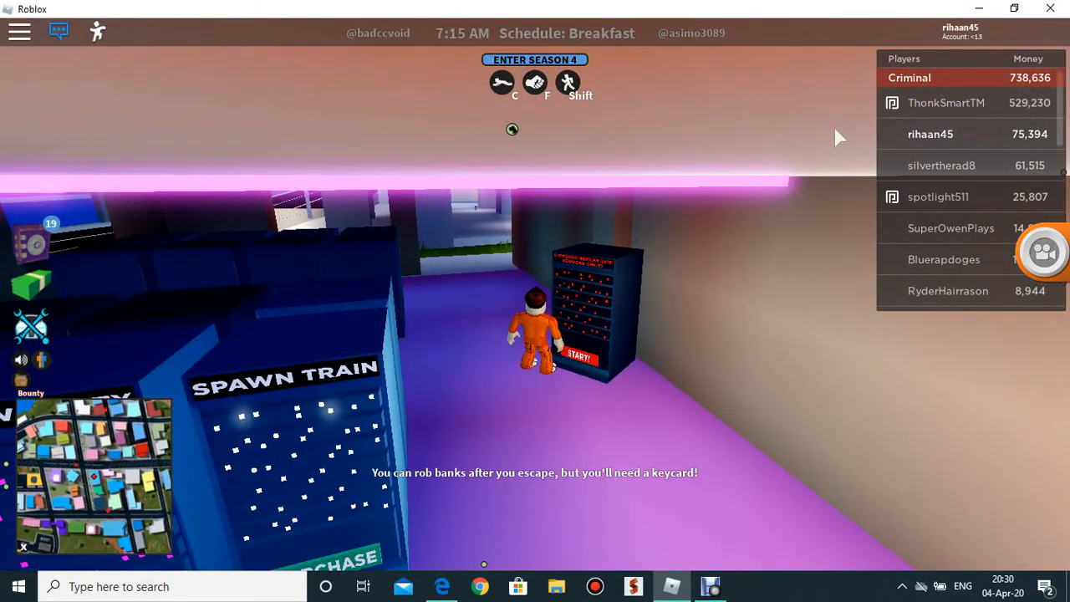
# - Walk the prisoner out of the spawn room, then bring the Debut recorder window up over the game
pyautogui.press('w')
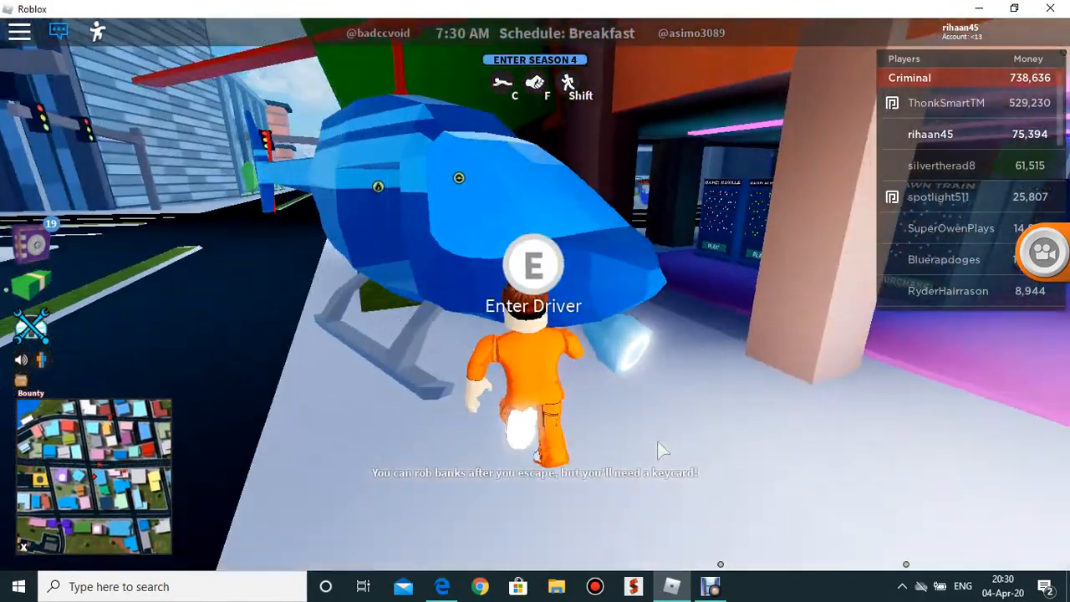
pyautogui.press('e')
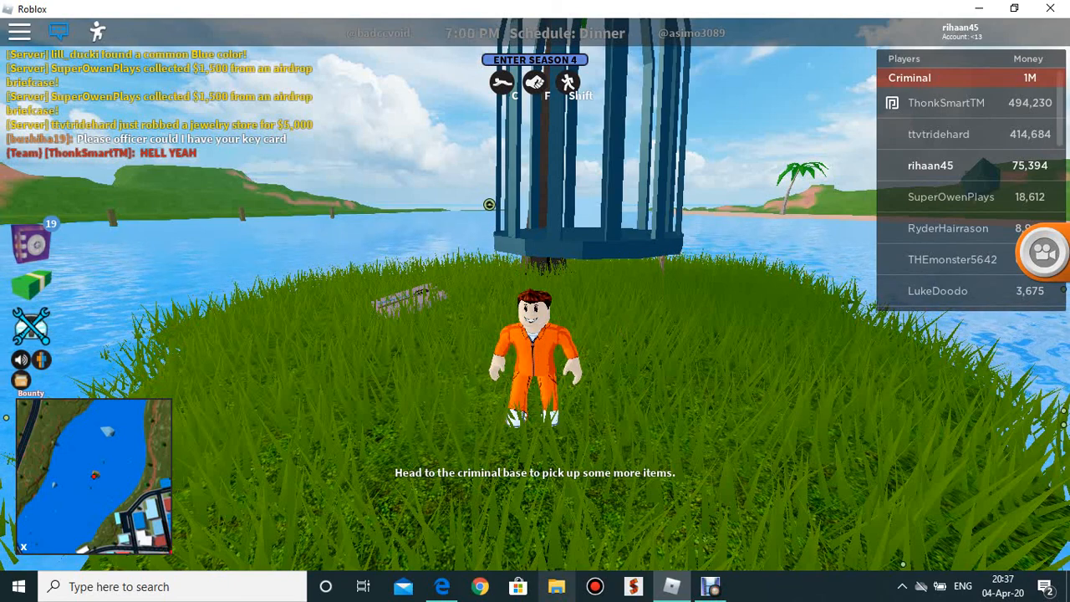
pyautogui.click(708, 585)
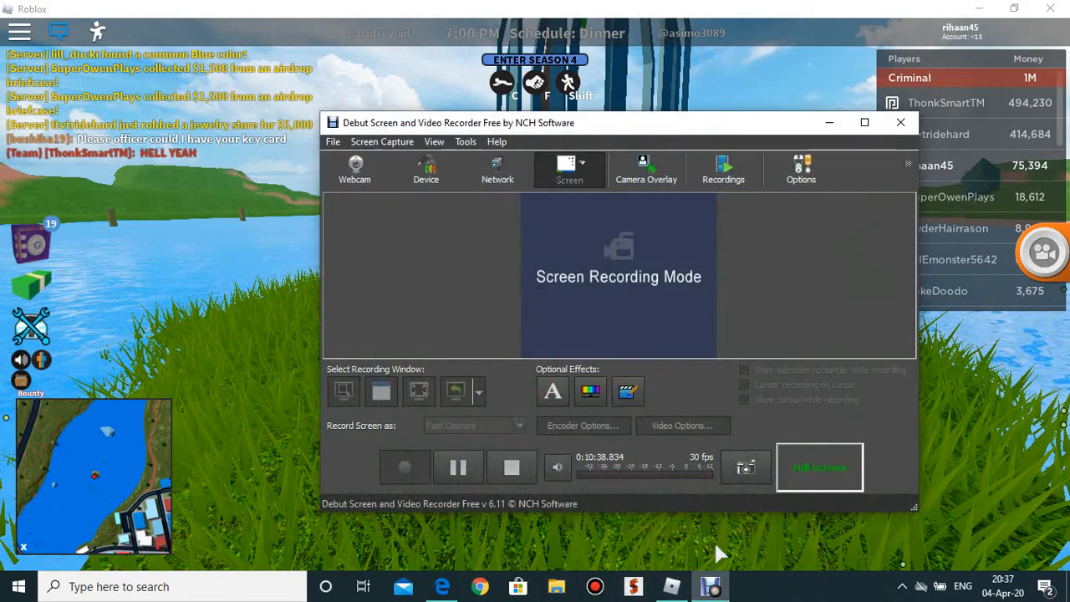